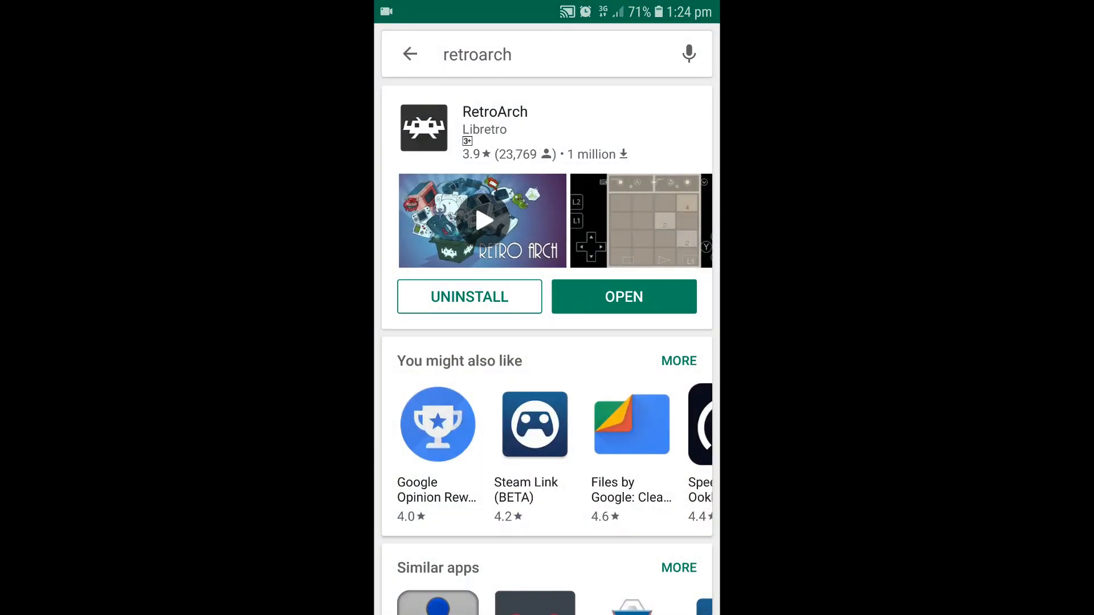
Step: Reopen the RetroArch store listing from recent searches to confirm it is installed
left_click(409, 54)
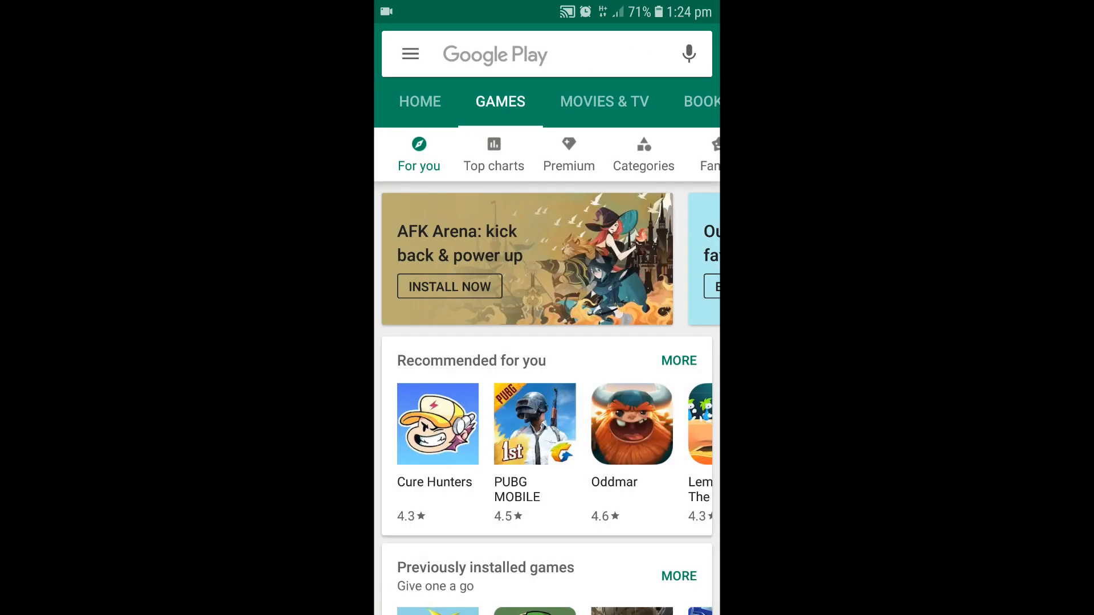
left_click(503, 54)
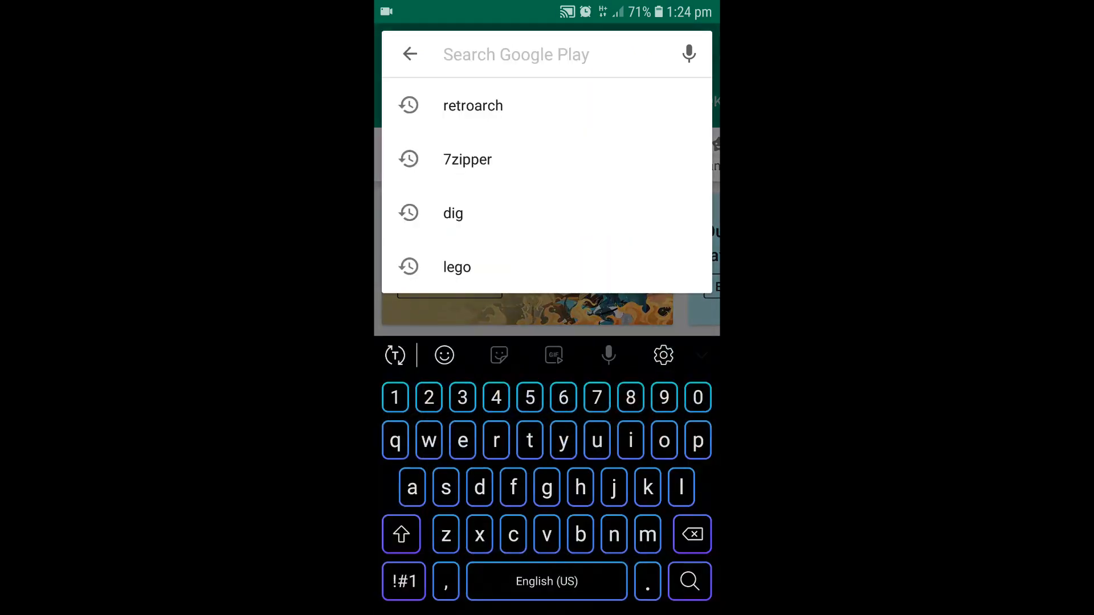
left_click(473, 106)
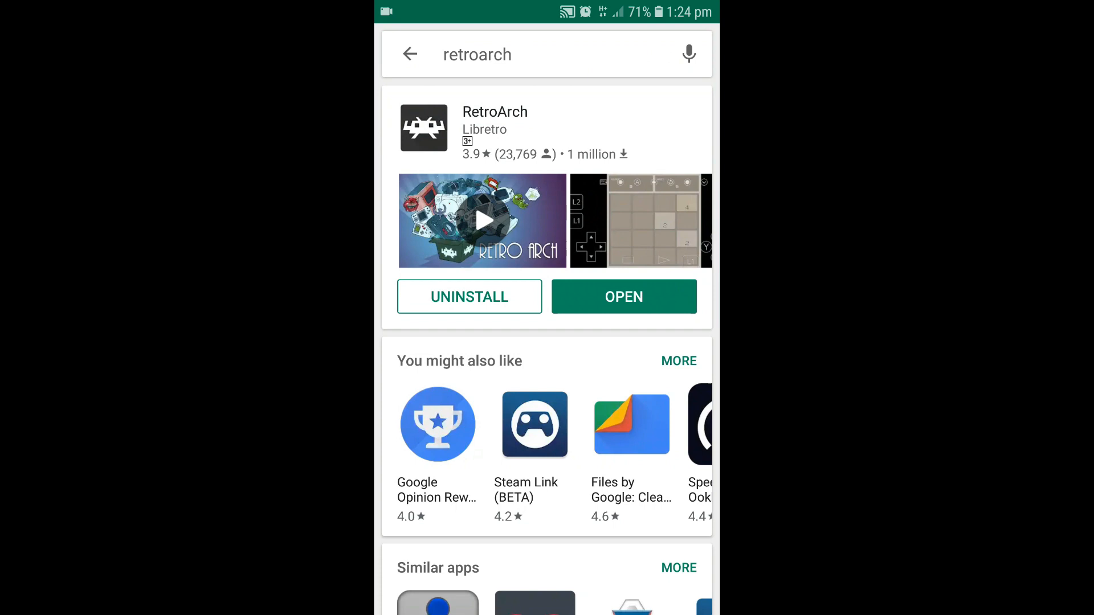
Step: Look up Dig - Emulator Front-End and confirm its page shows it installed
left_click(523, 55)
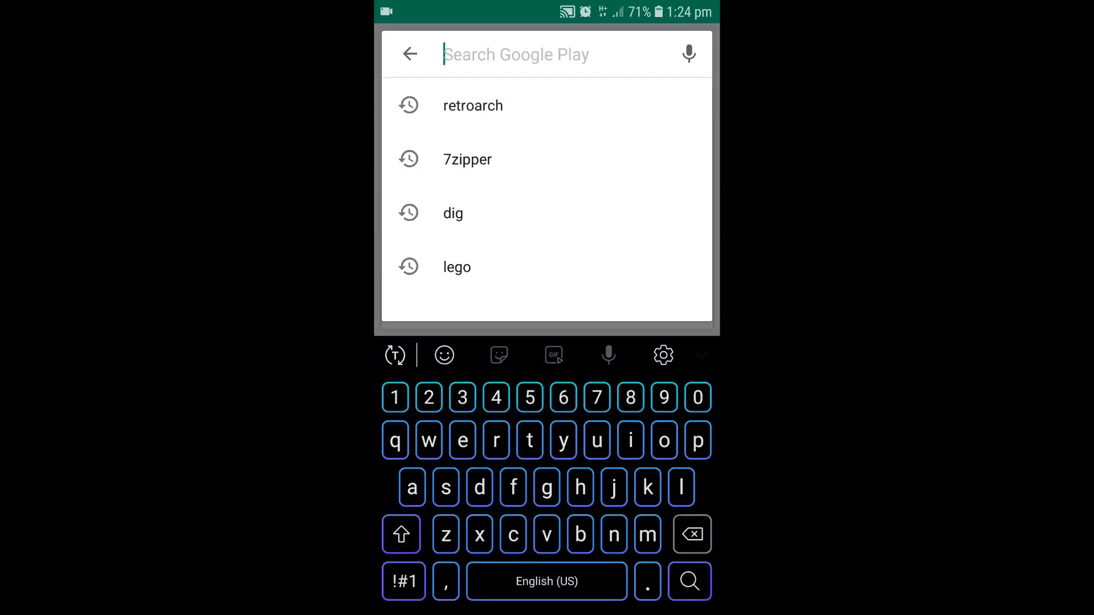
left_click(479, 487)
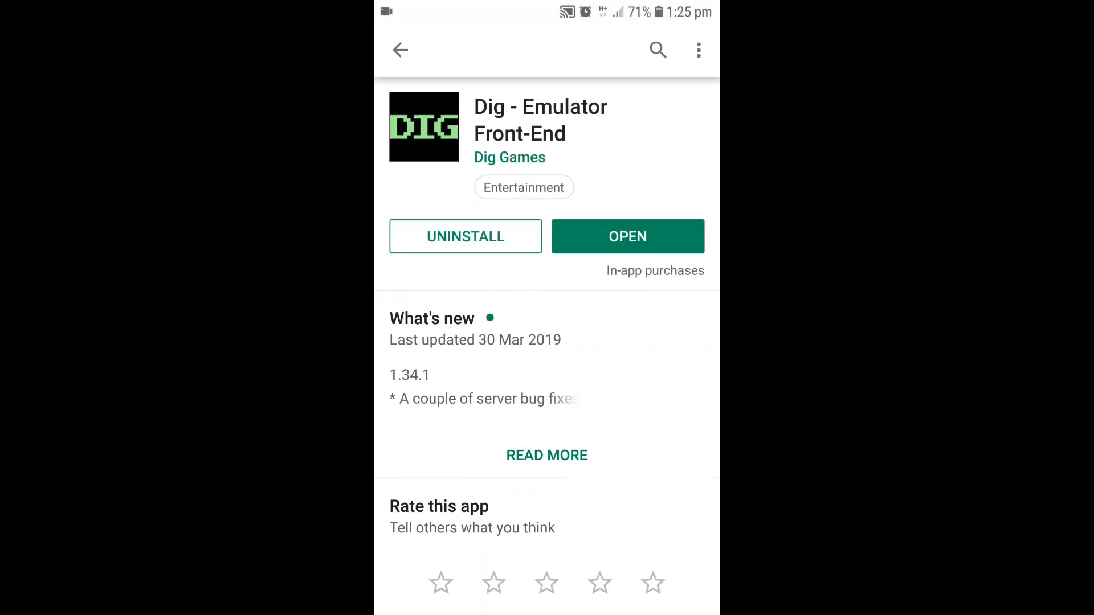
left_click(656, 49)
type("7")
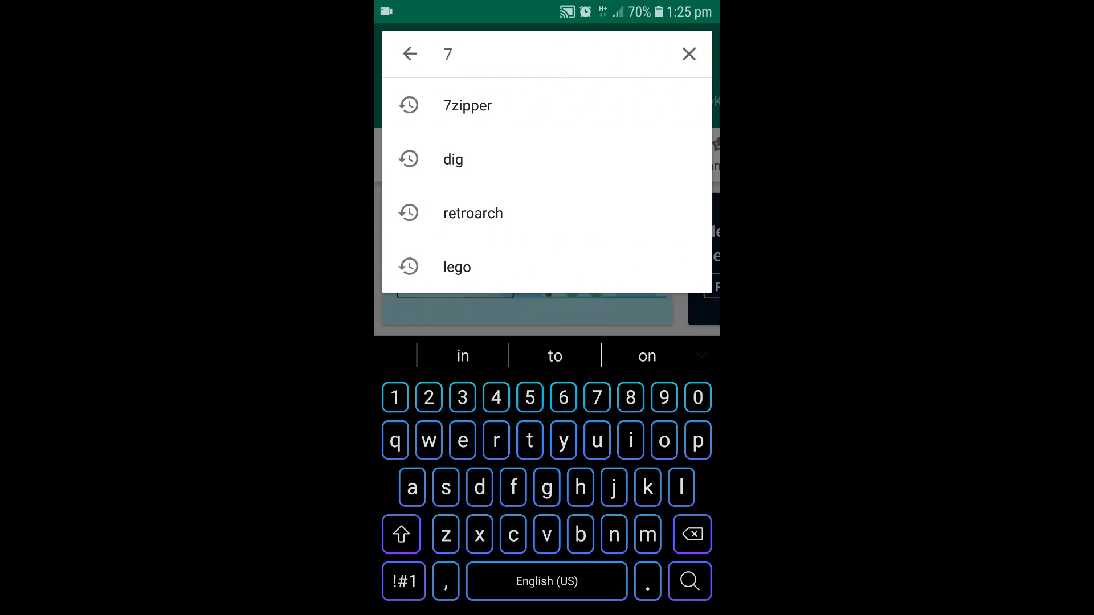
Step: Open 7Zipper from the Play Store's recent searches
left_click(466, 106)
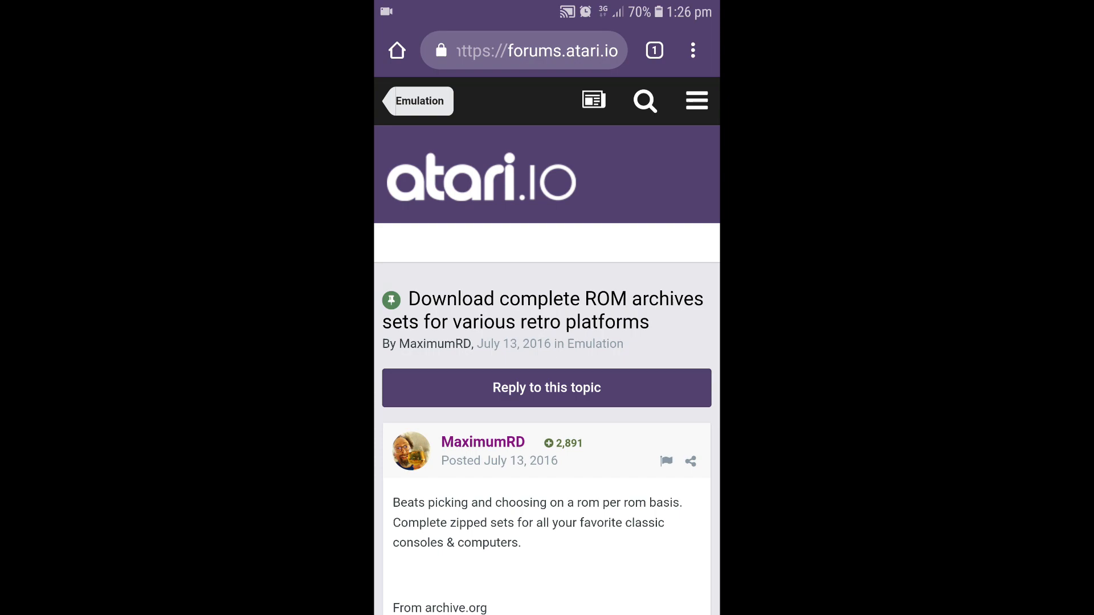
Step: Scroll the atari.io ROM archives thread down to the Nintendo Entertainment System zip link
scroll("down", 3)
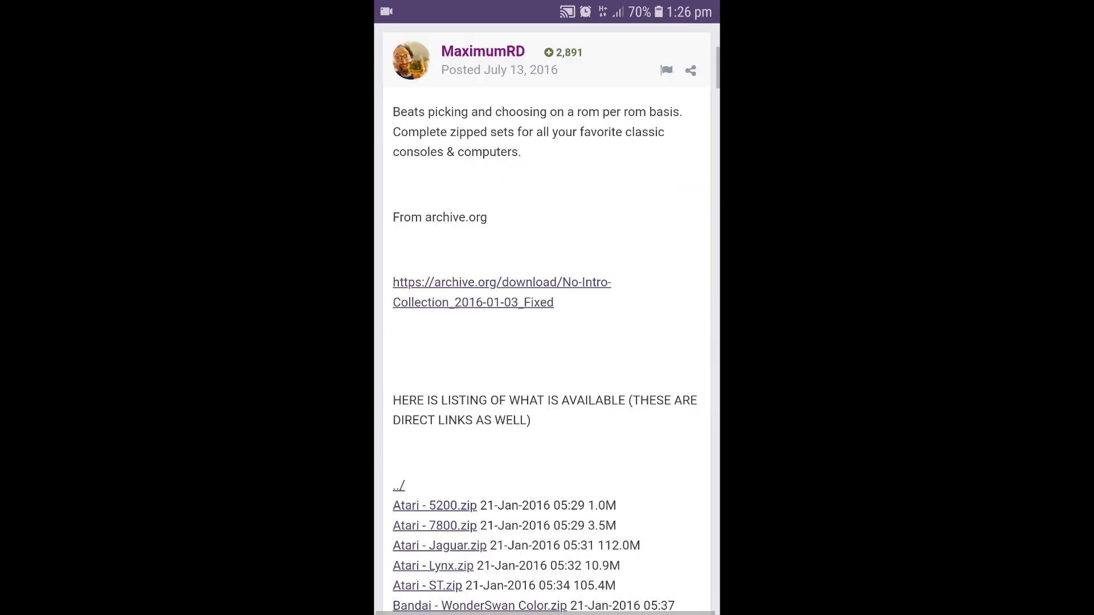
scroll("down", 3)
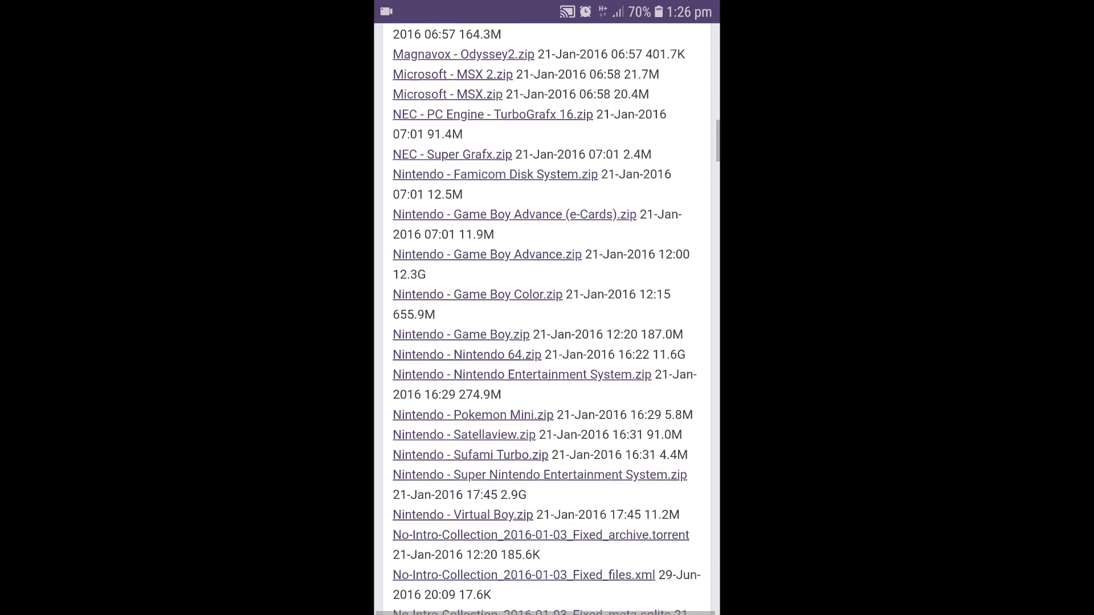
scroll("down", 3)
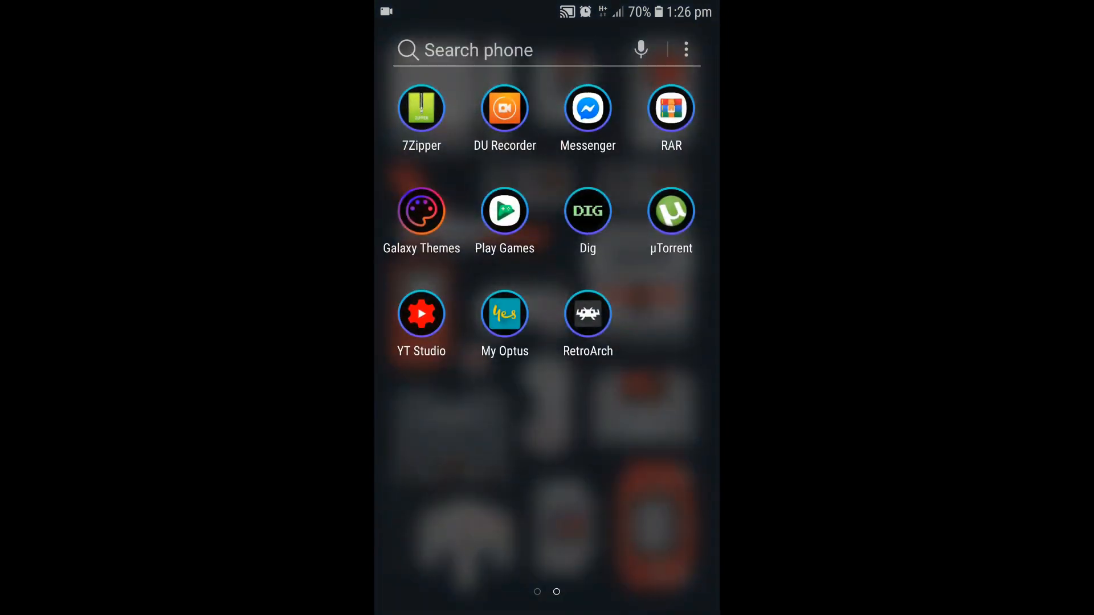
Step: Extract the NES ROM zip in 7Zipper straight into Download, with Create Folder unchecked
left_click(422, 108)
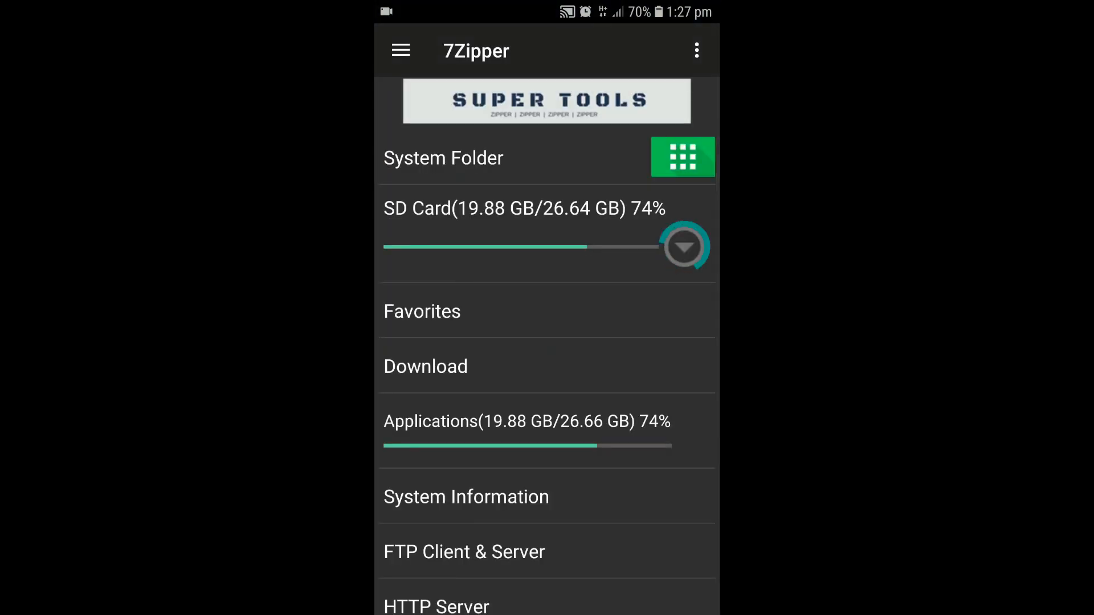
left_click(425, 366)
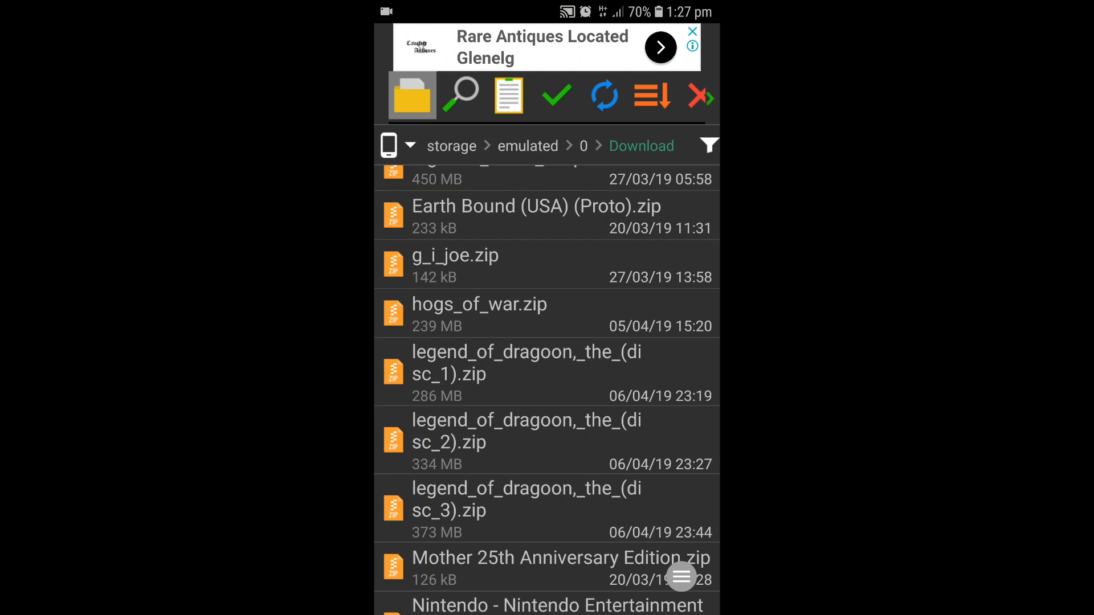
scroll("down", 3)
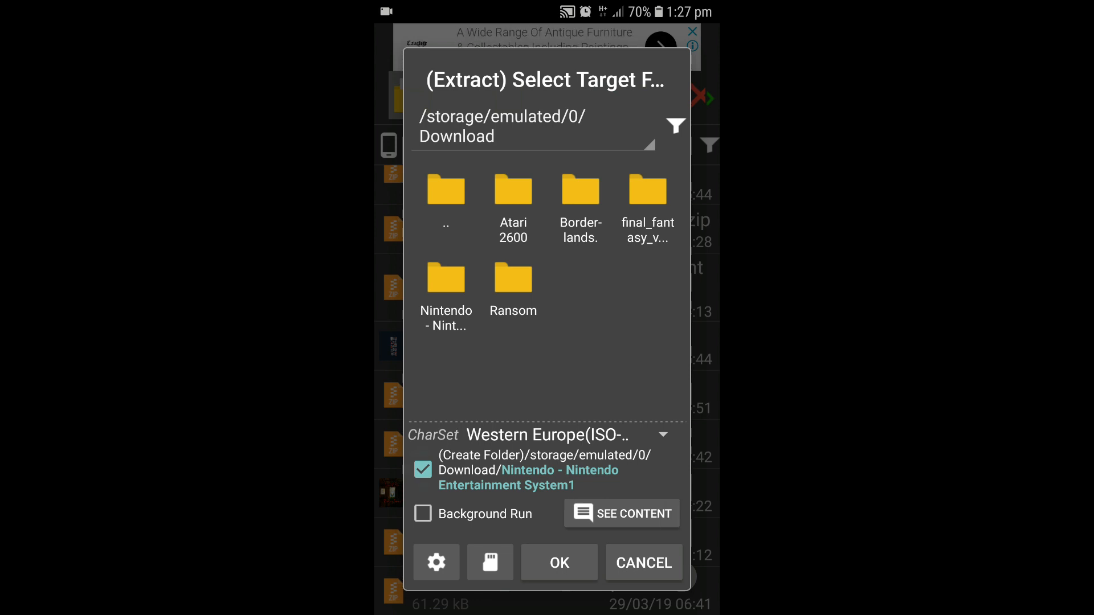
left_click(423, 470)
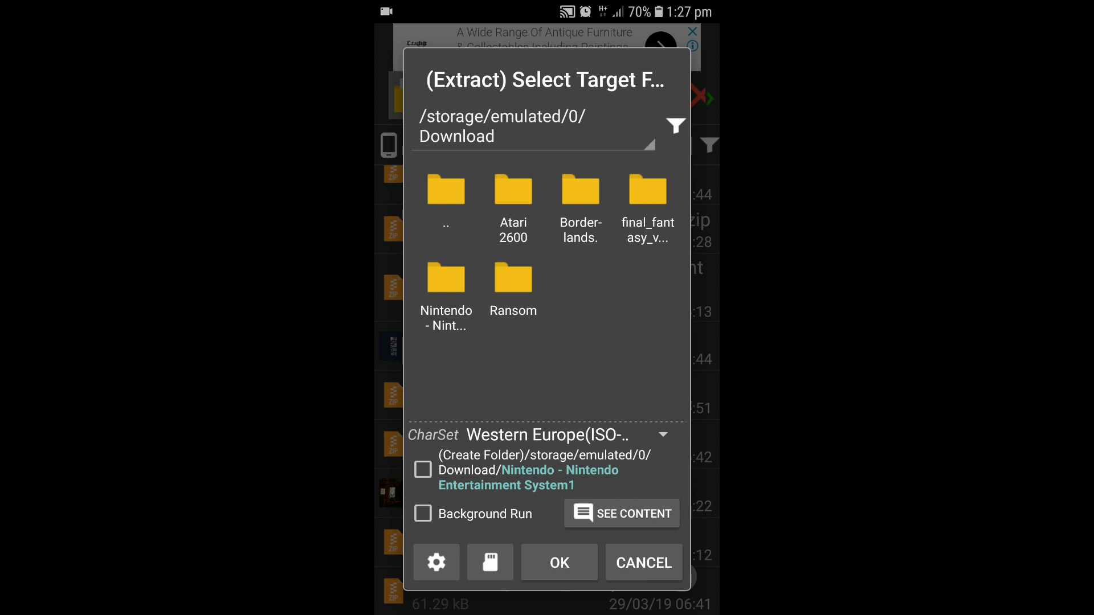
left_click(423, 470)
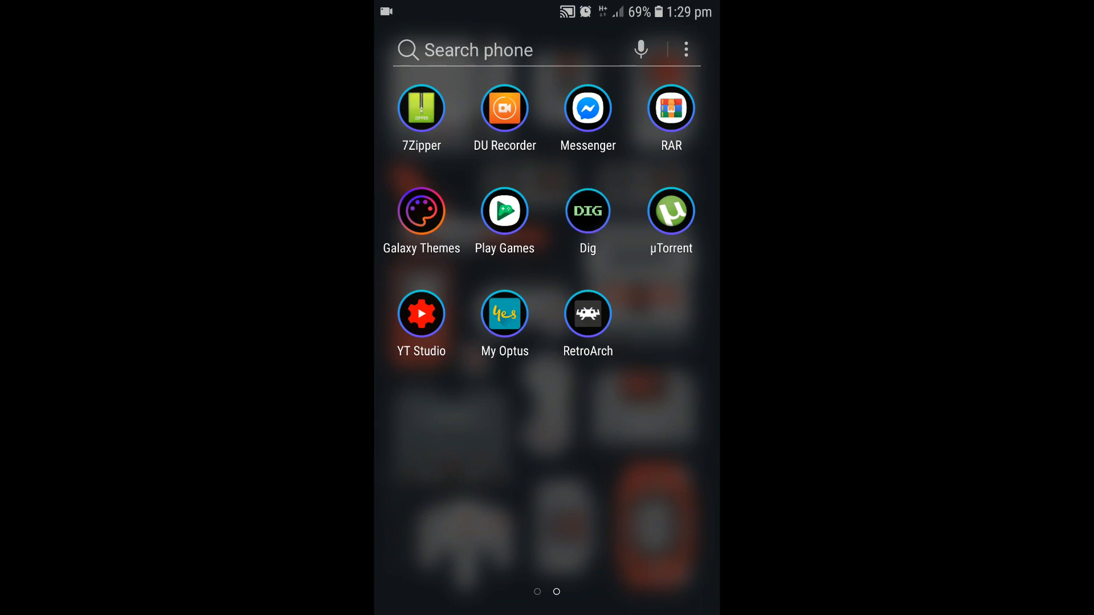
Step: Open Castlevania's page from Dig's Nintendo Entertainment System library
left_click(587, 312)
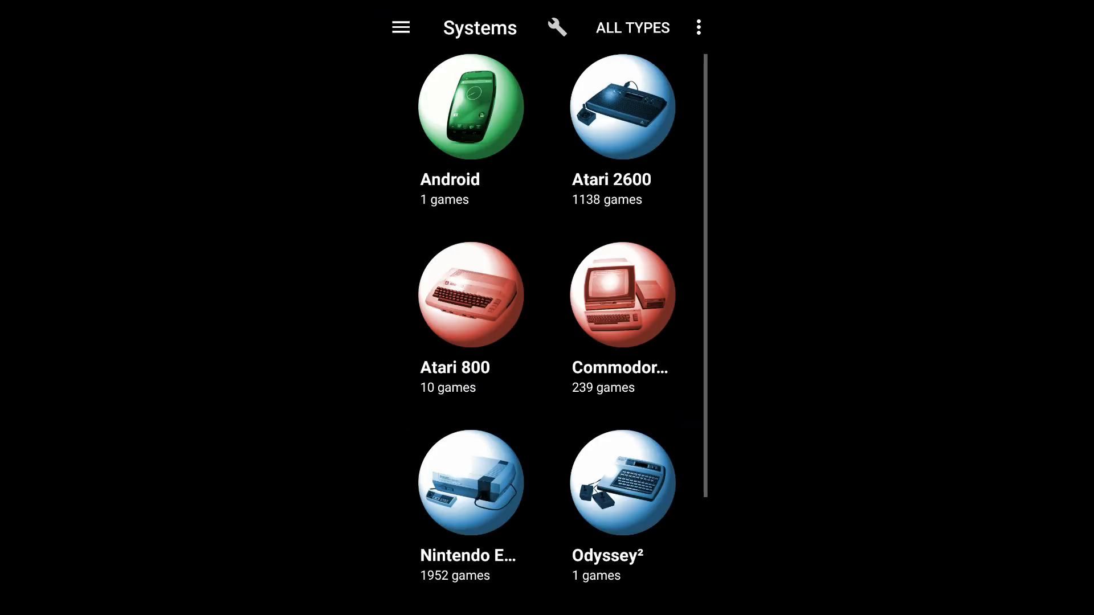
left_click(471, 482)
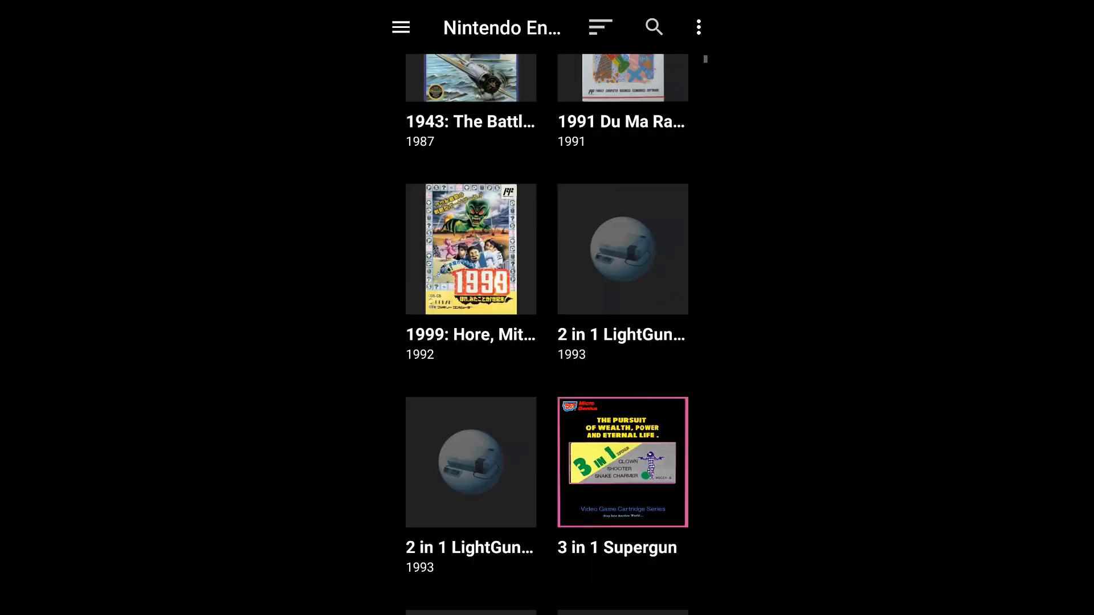
scroll("down", 3)
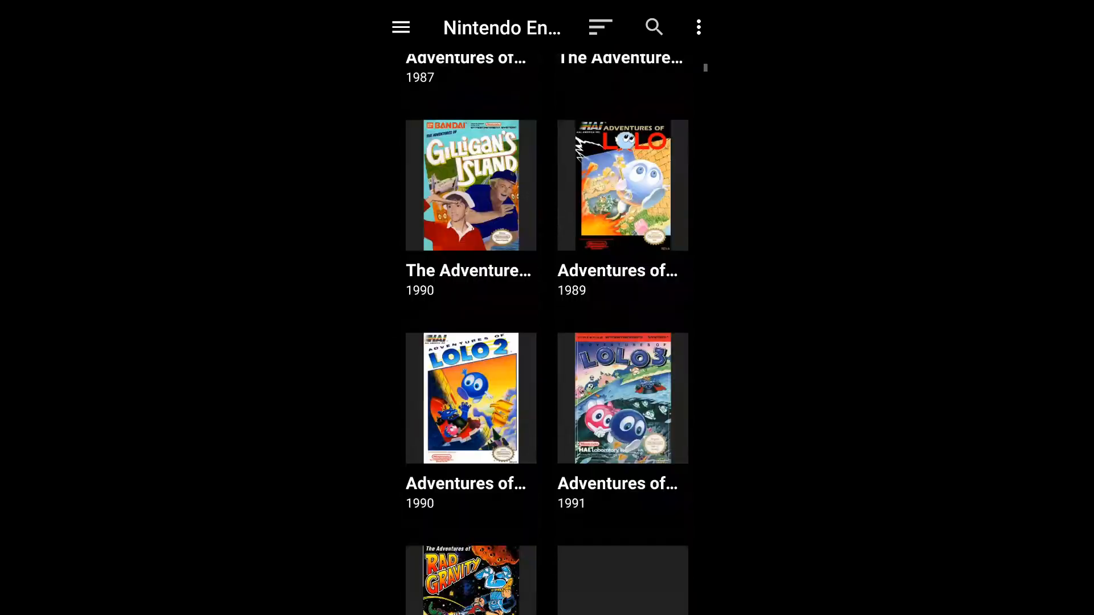
scroll("down", 3)
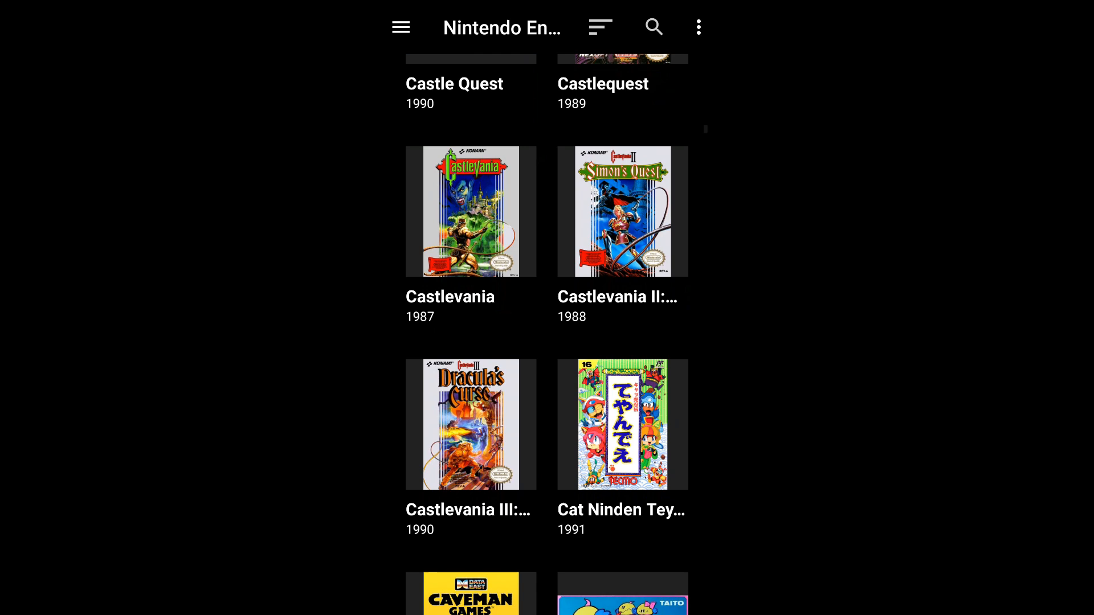
left_click(470, 211)
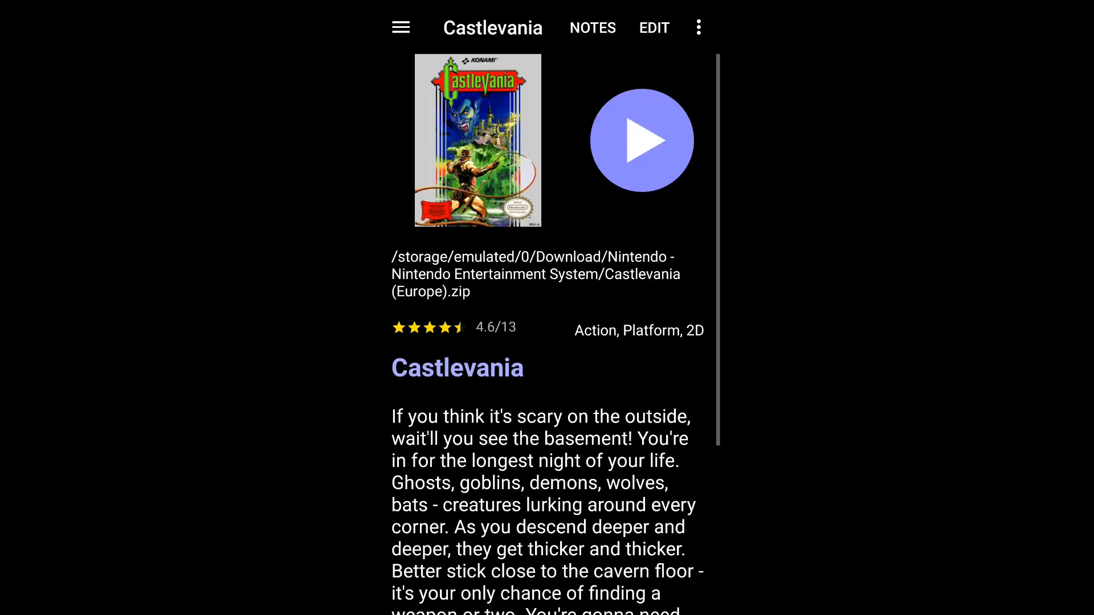
Step: Play Castlevania (Europe).zip and accept opening RetroArch to install the missing core
left_click(641, 140)
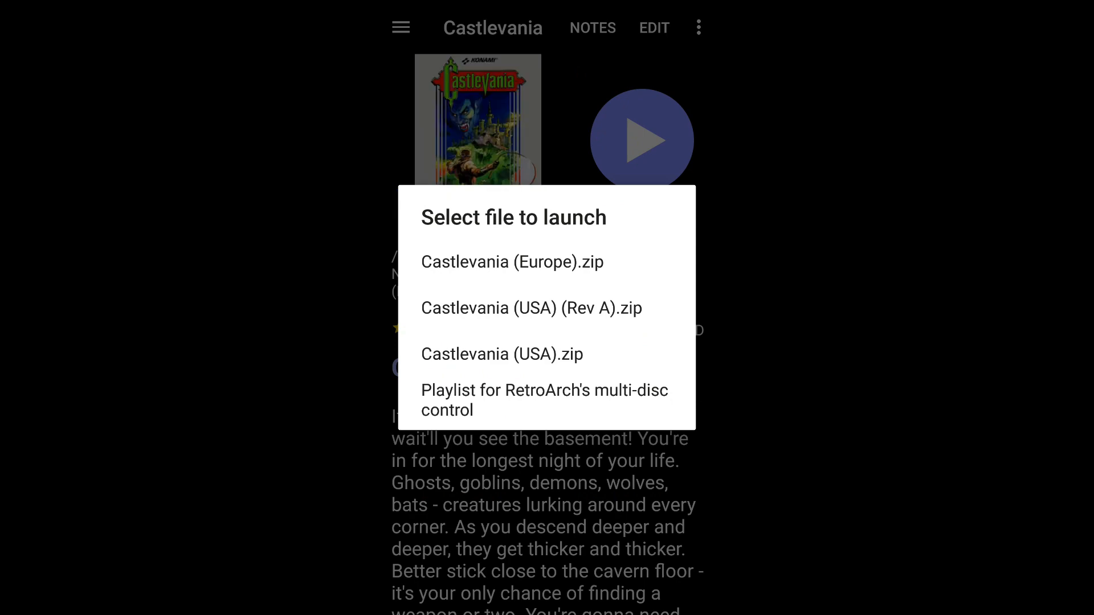
left_click(512, 261)
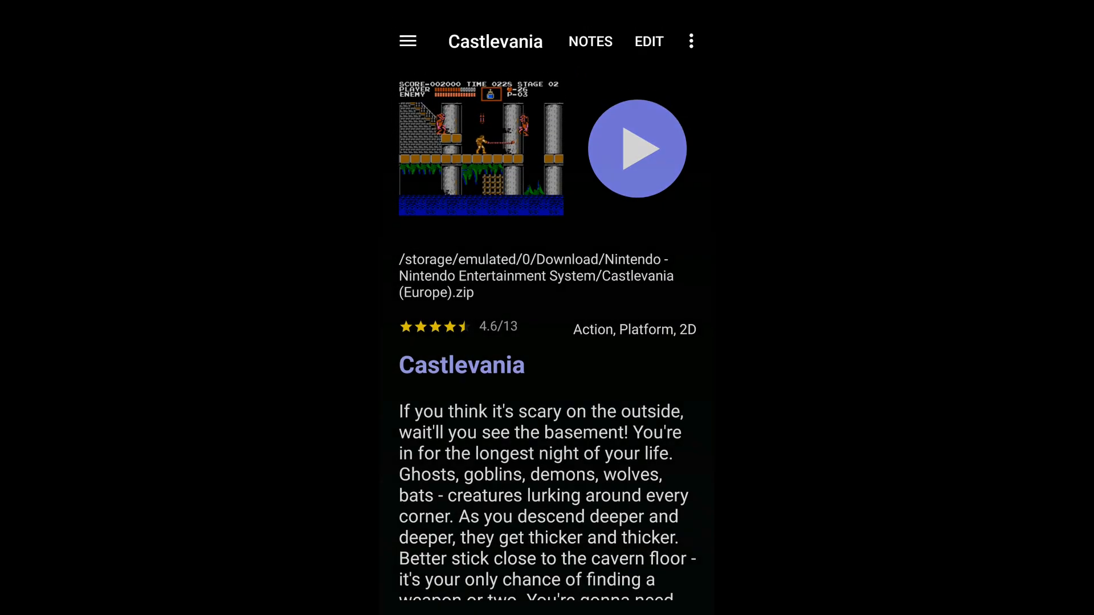
left_click(636, 147)
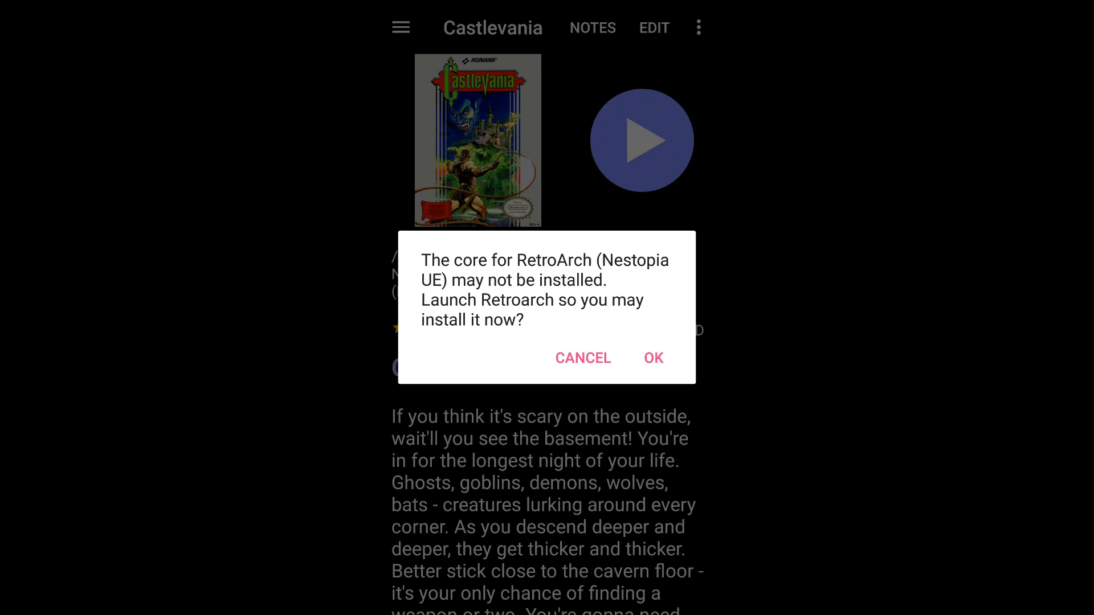
left_click(652, 358)
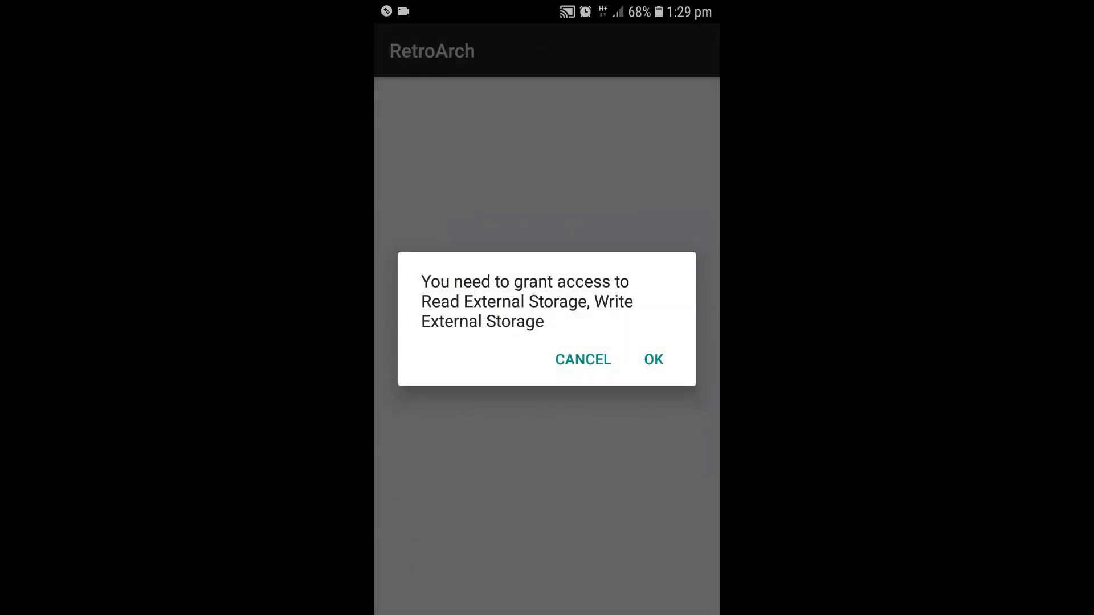
Step: Allow RetroArch storage access, then download the NES / Famicom (Nestopia UE) core
left_click(653, 360)
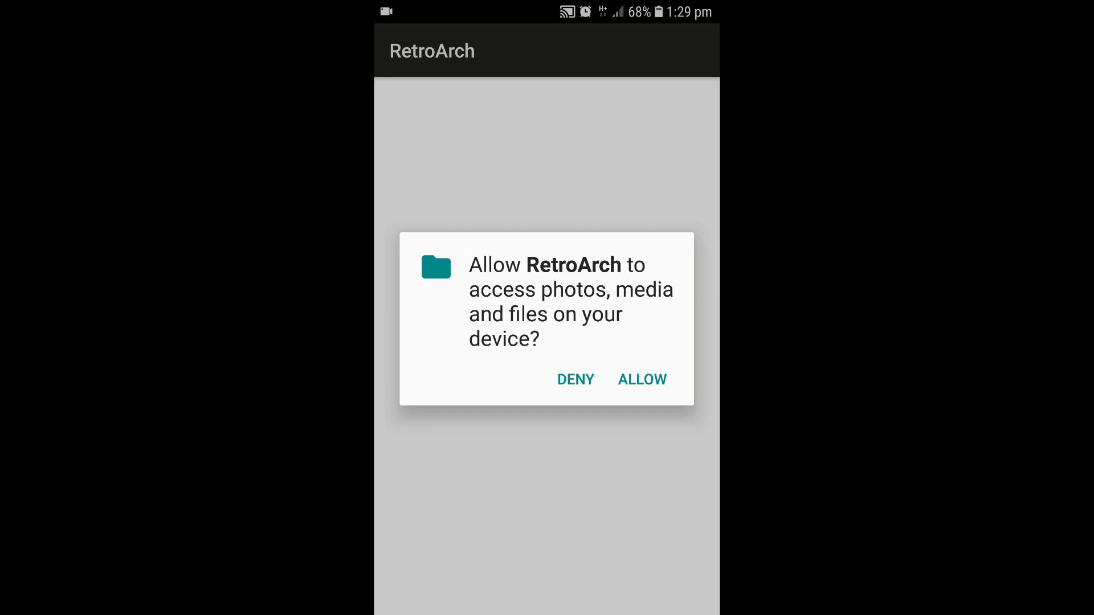
left_click(640, 378)
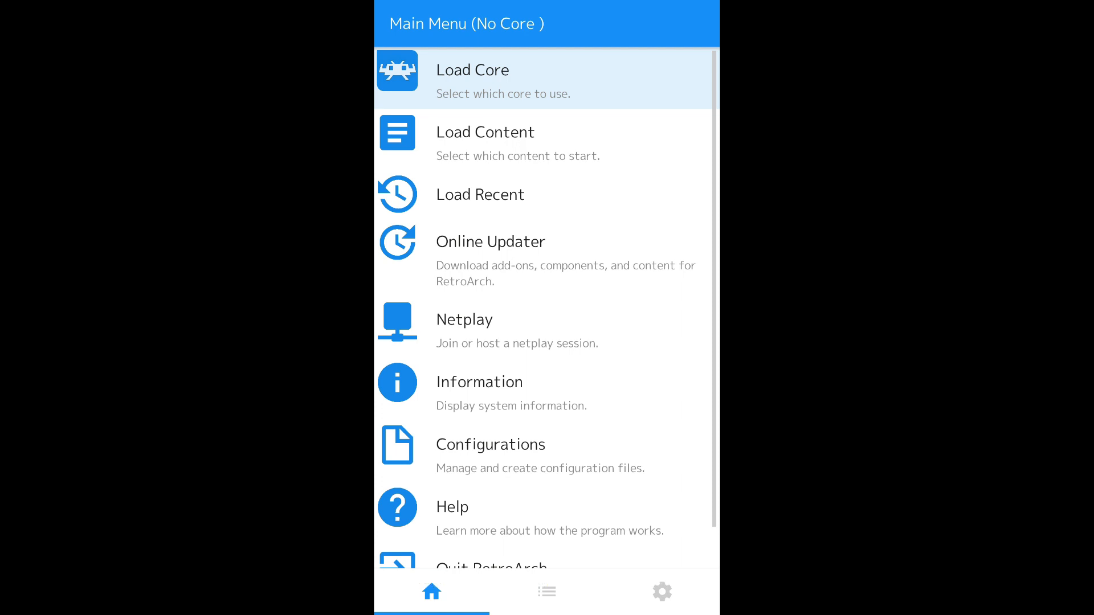
left_click(472, 69)
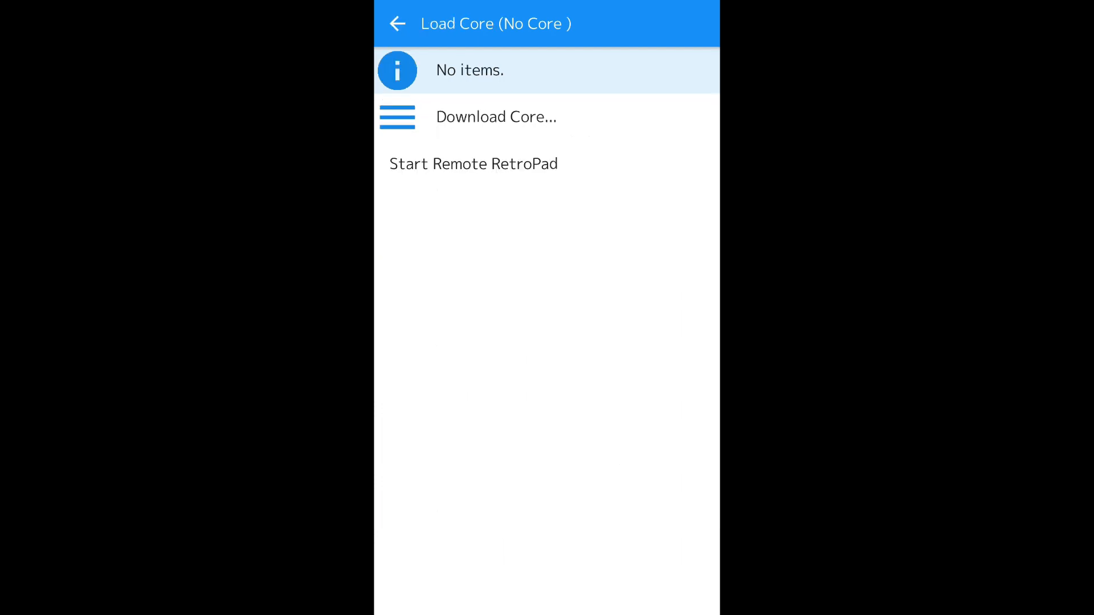
left_click(495, 116)
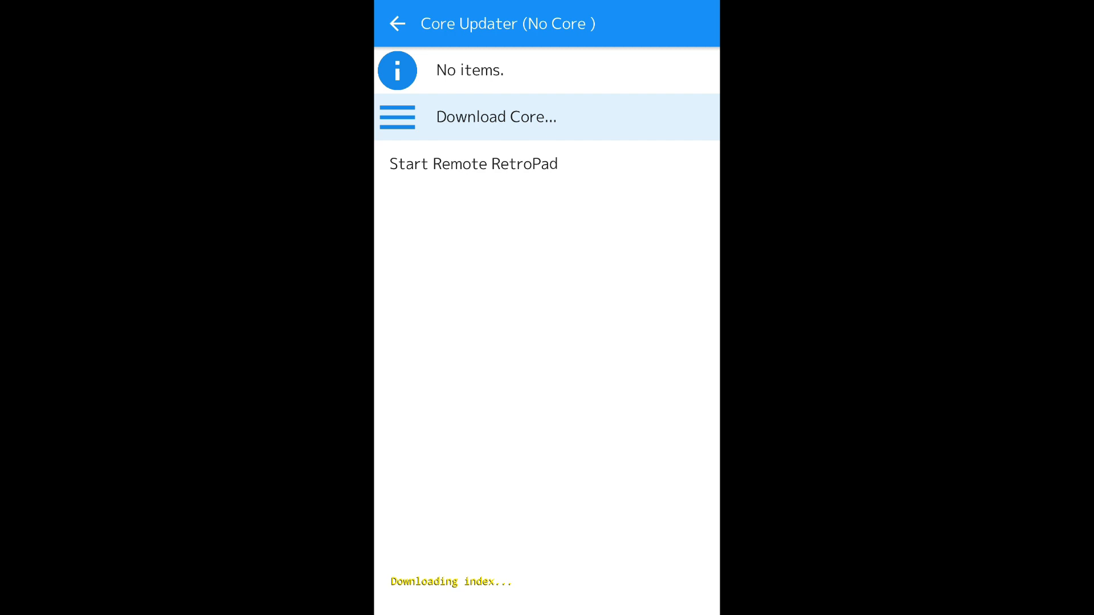
left_click(495, 116)
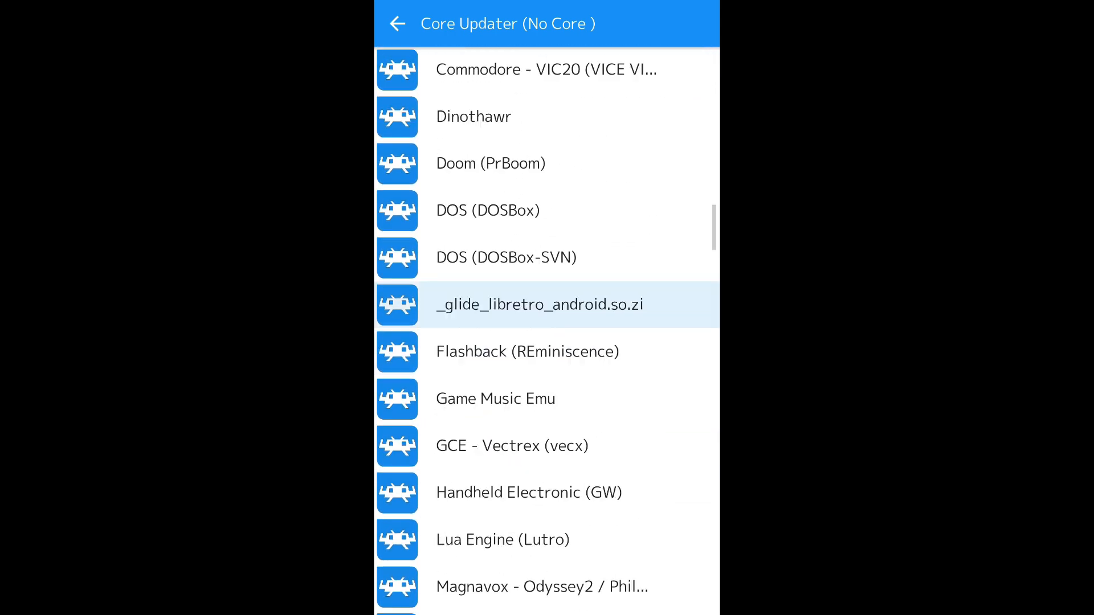
scroll("down", 3)
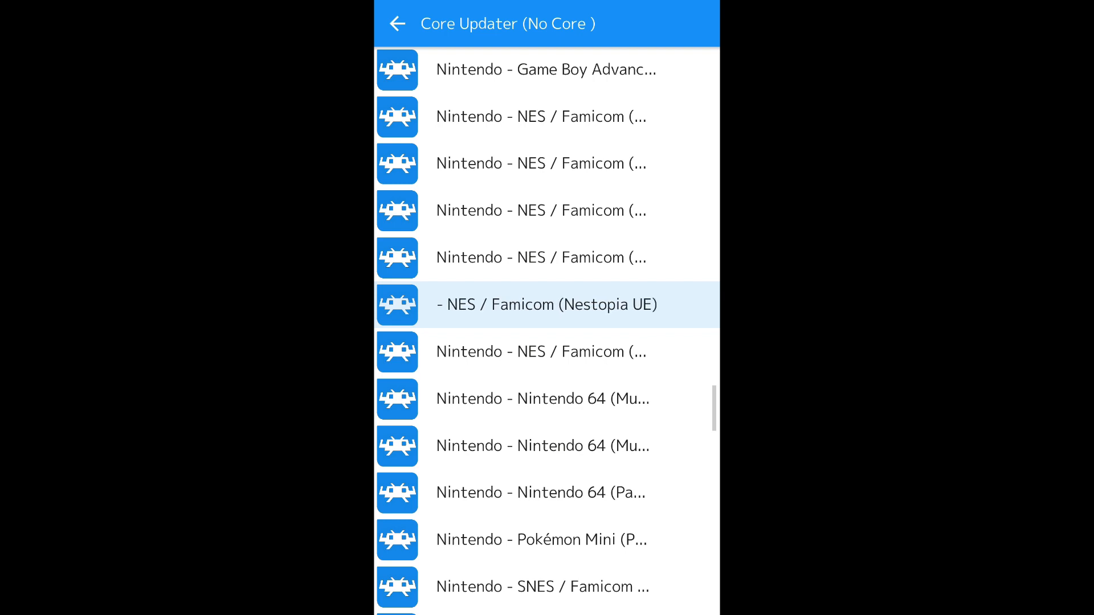
left_click(546, 304)
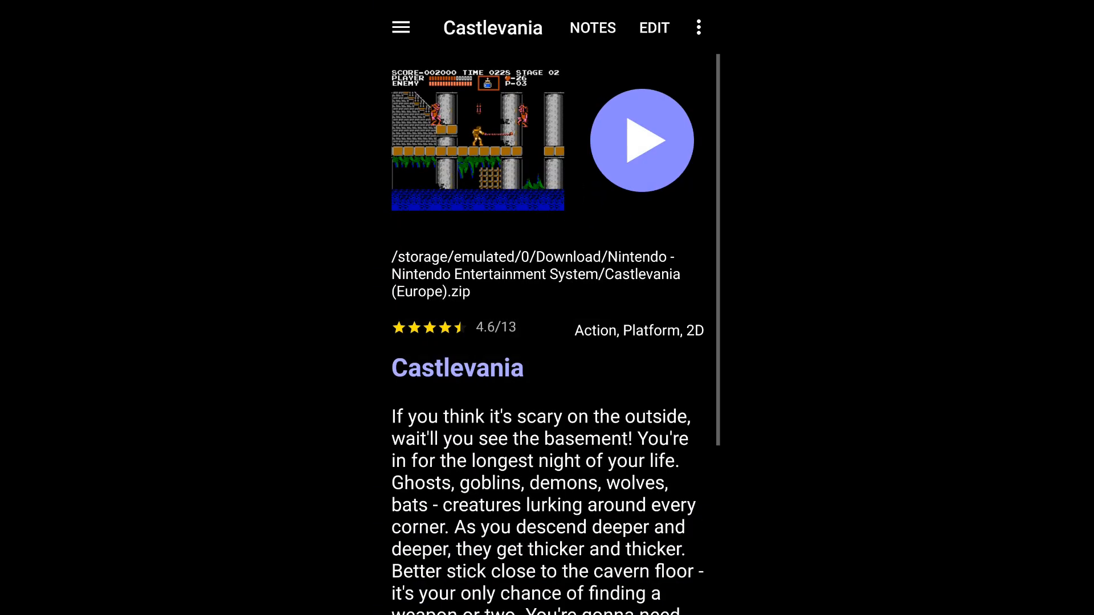
Step: Launch Castlevania again from Dig's game page with the Nestopia UE core installed
left_click(640, 140)
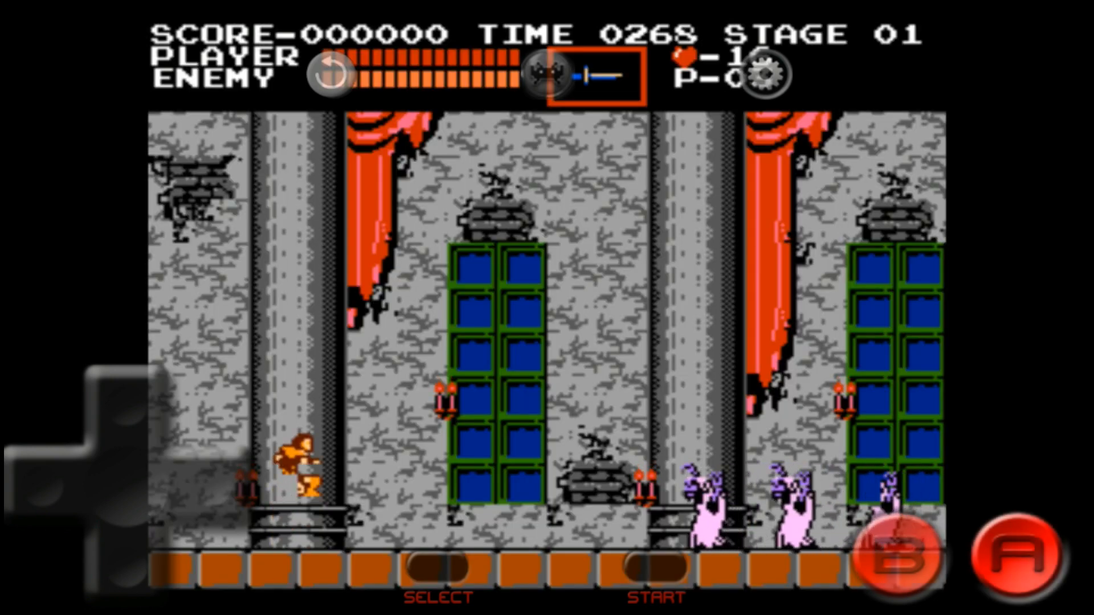
Step: Whip the approaching ghost and other enemies, and jump toward the candle in Stage 01
left_click(898, 551)
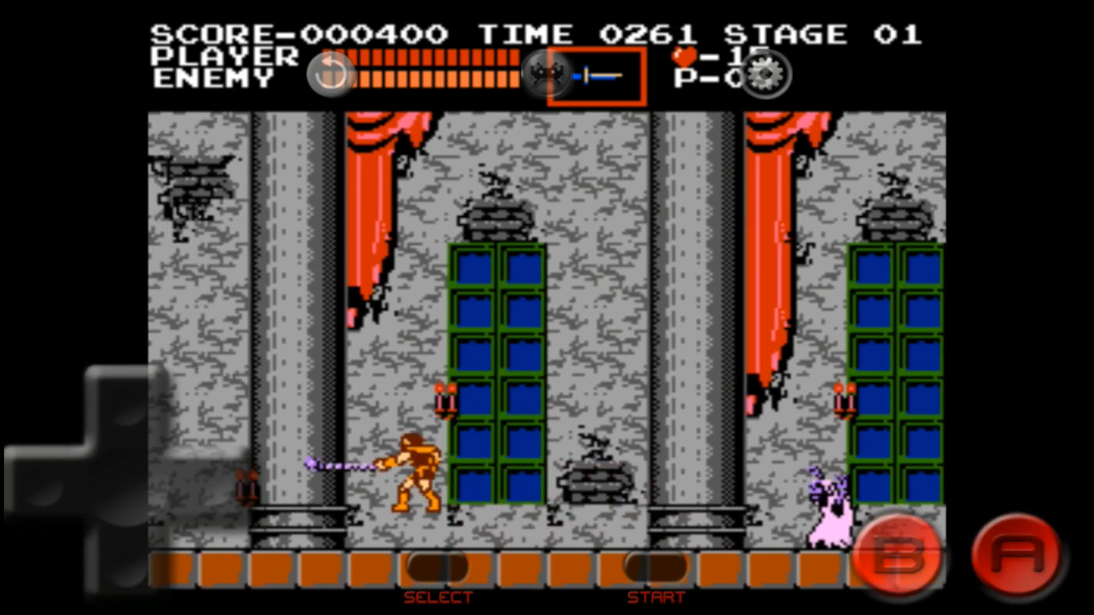
left_click(896, 551)
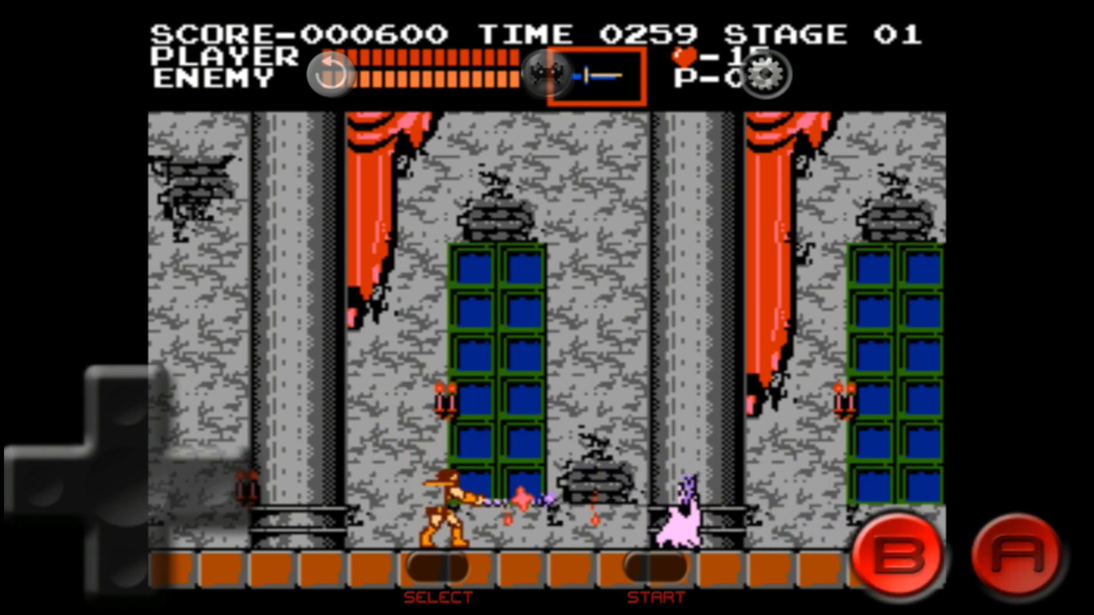
left_click(895, 557)
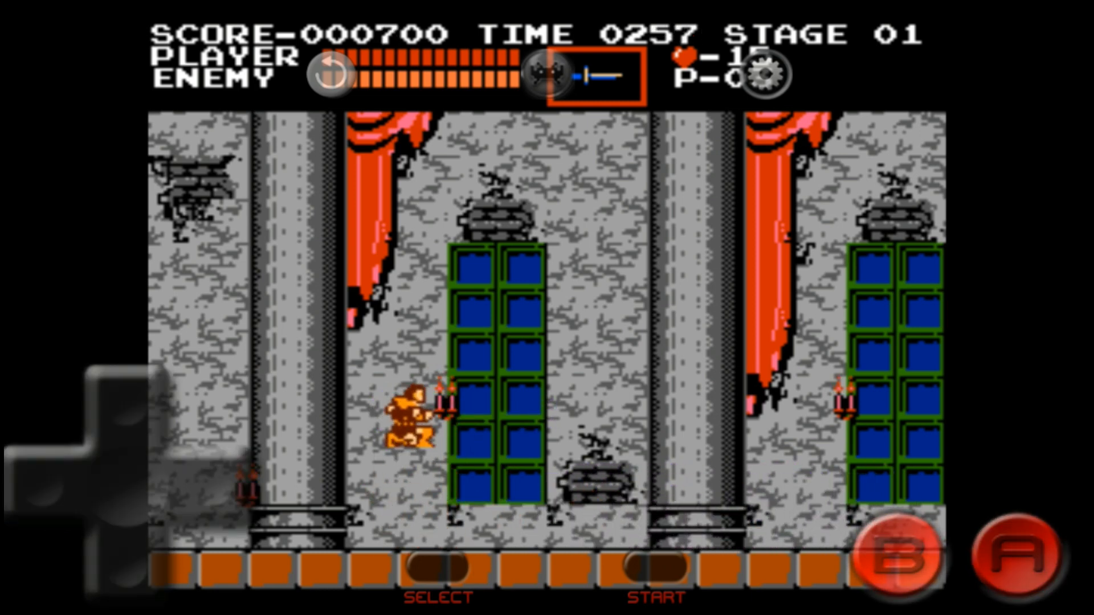